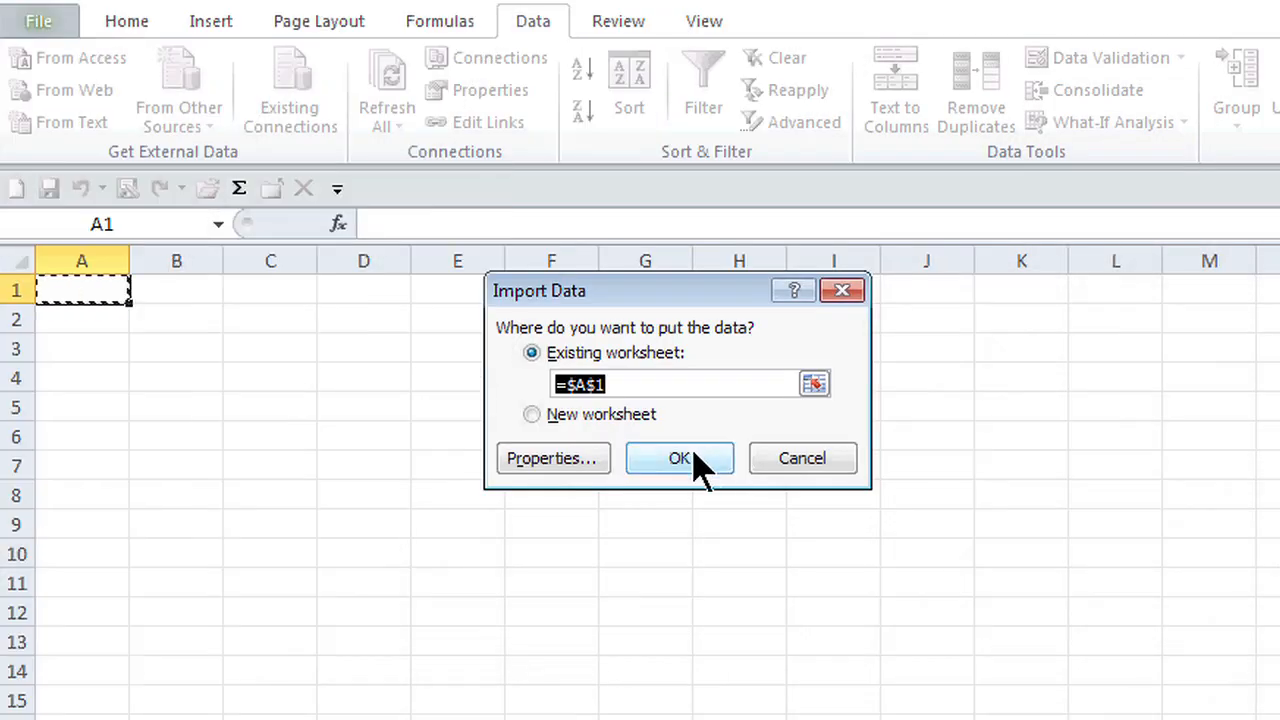
# - Place the imported address data on the existing worksheet starting at cell $A$1
pyautogui.click(680, 456)
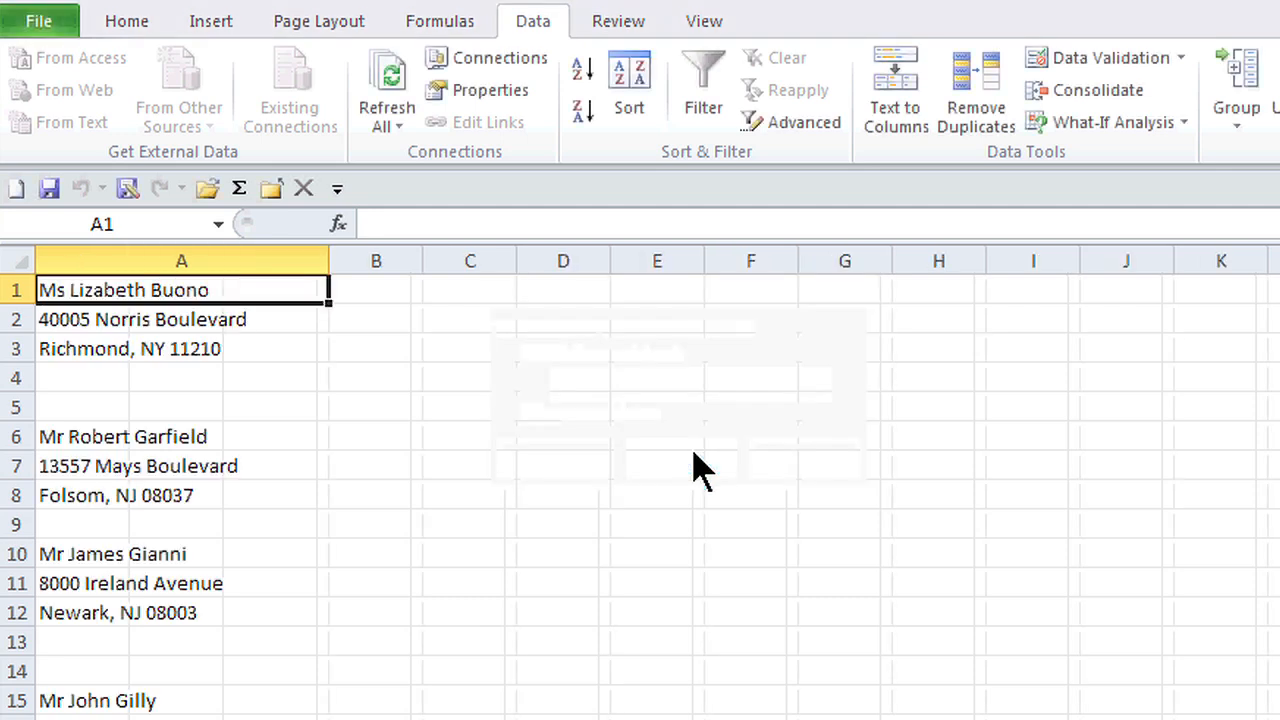
pyautogui.moveTo(1014, 464)
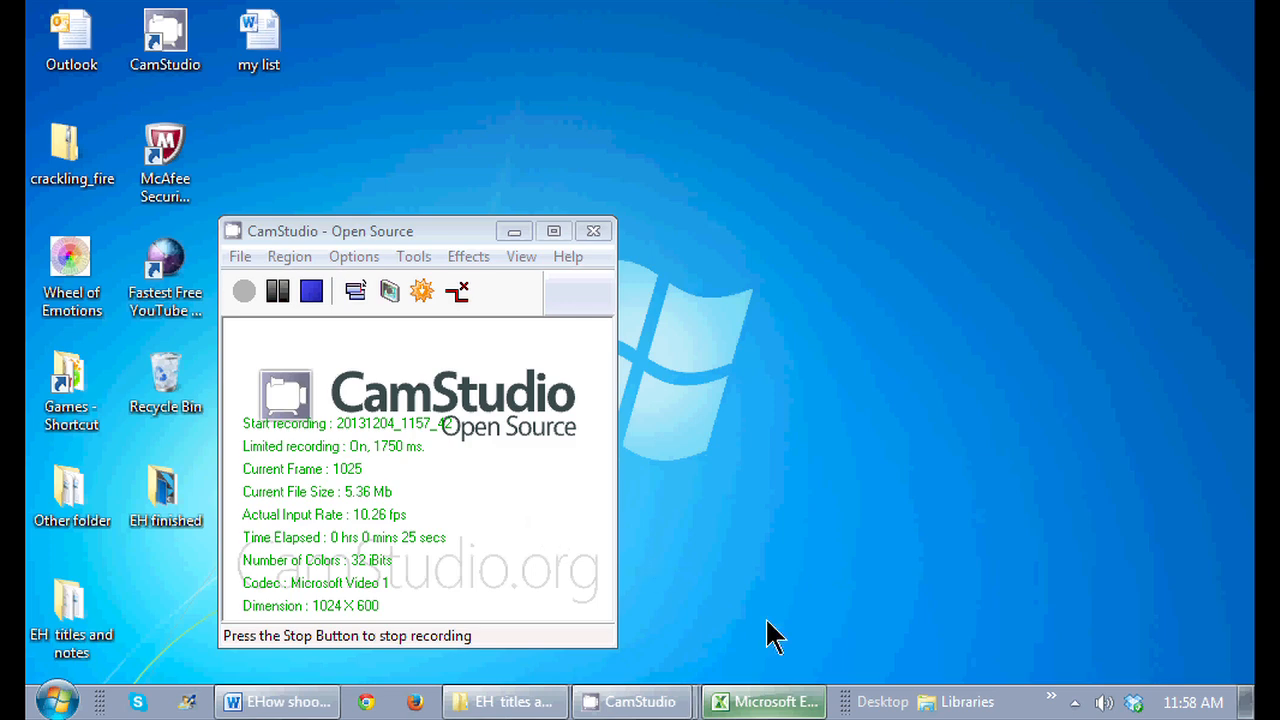
# - Switch back to blank Book2 and show the Data ribbon's Get External Data commands
pyautogui.click(764, 700)
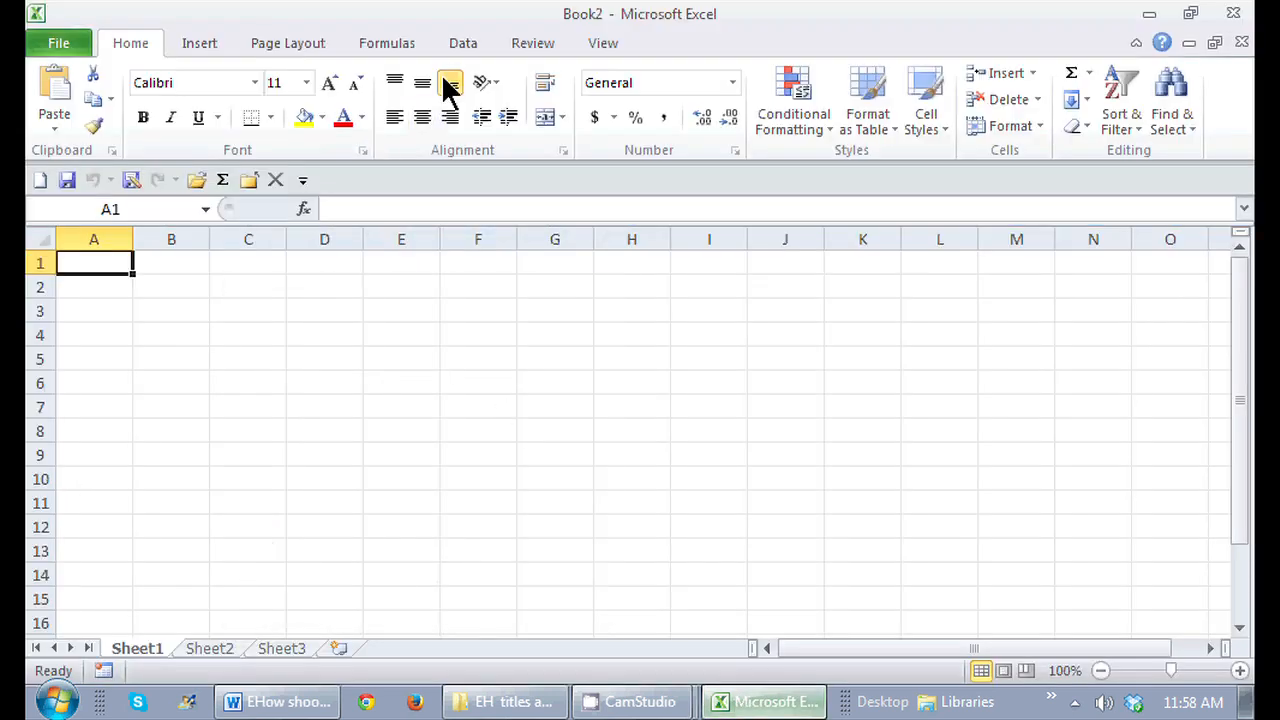
pyautogui.click(462, 44)
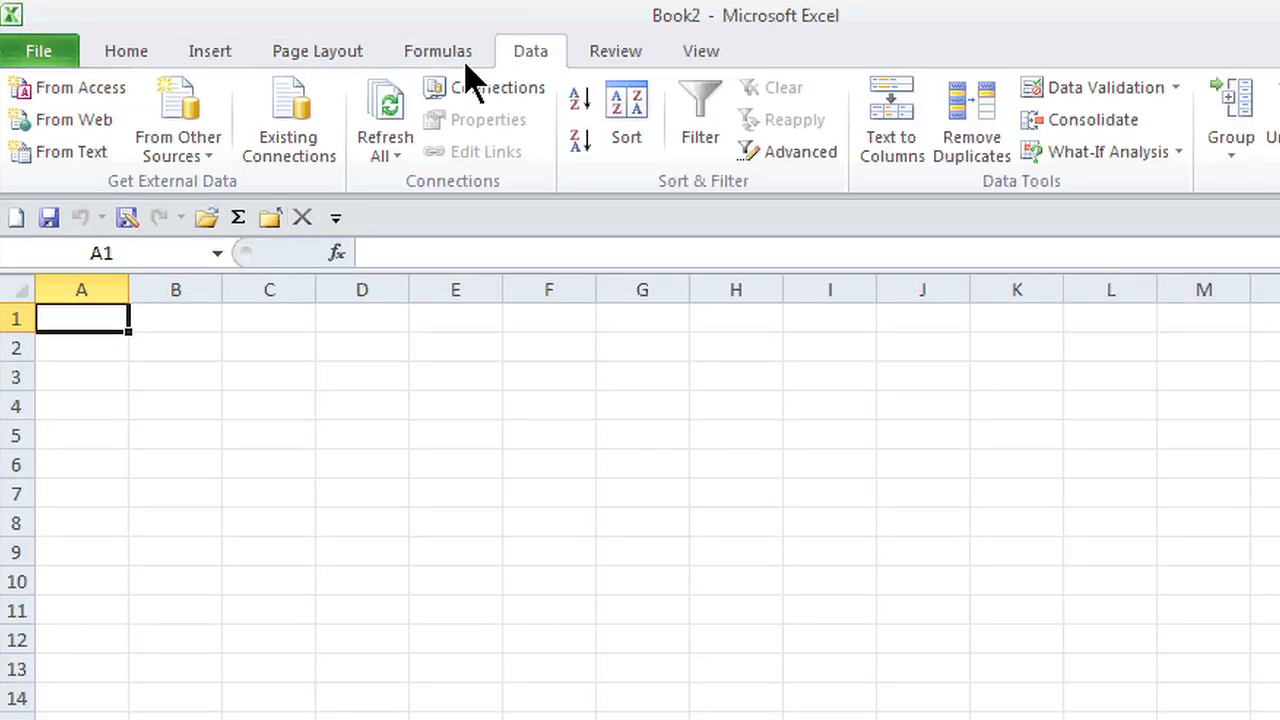
pyautogui.moveTo(70, 152)
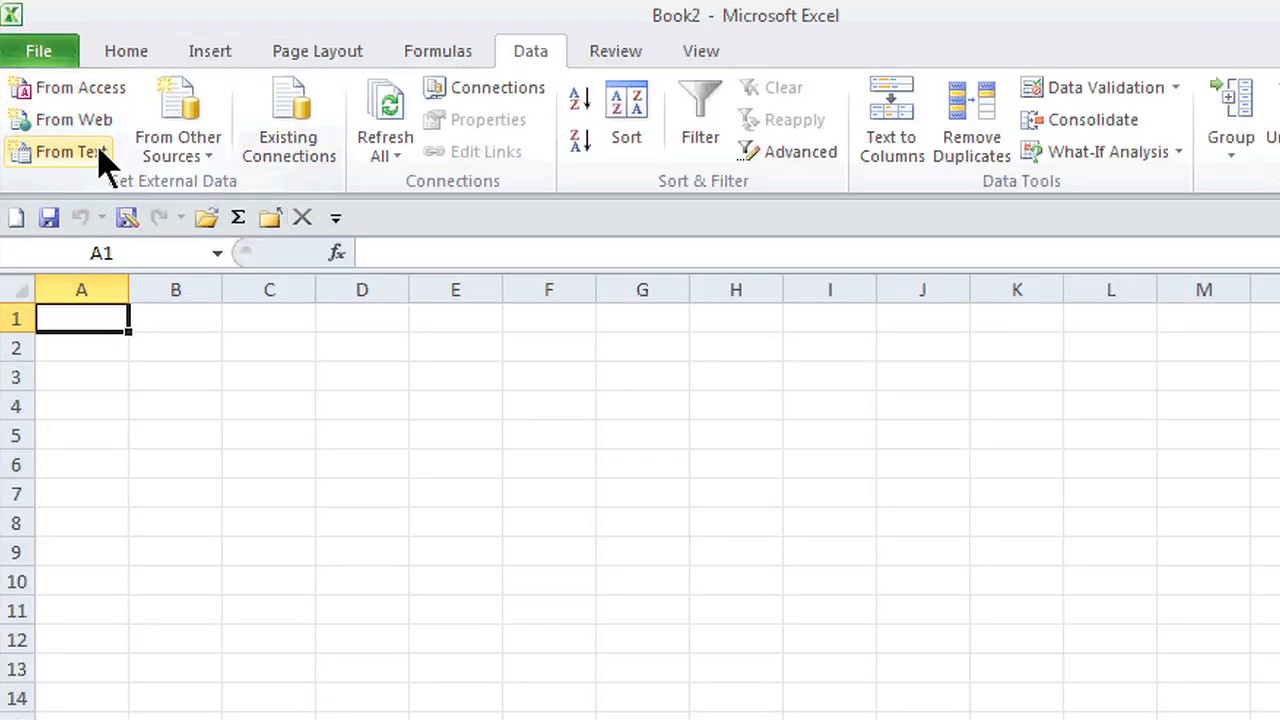
pyautogui.moveTo(70, 152)
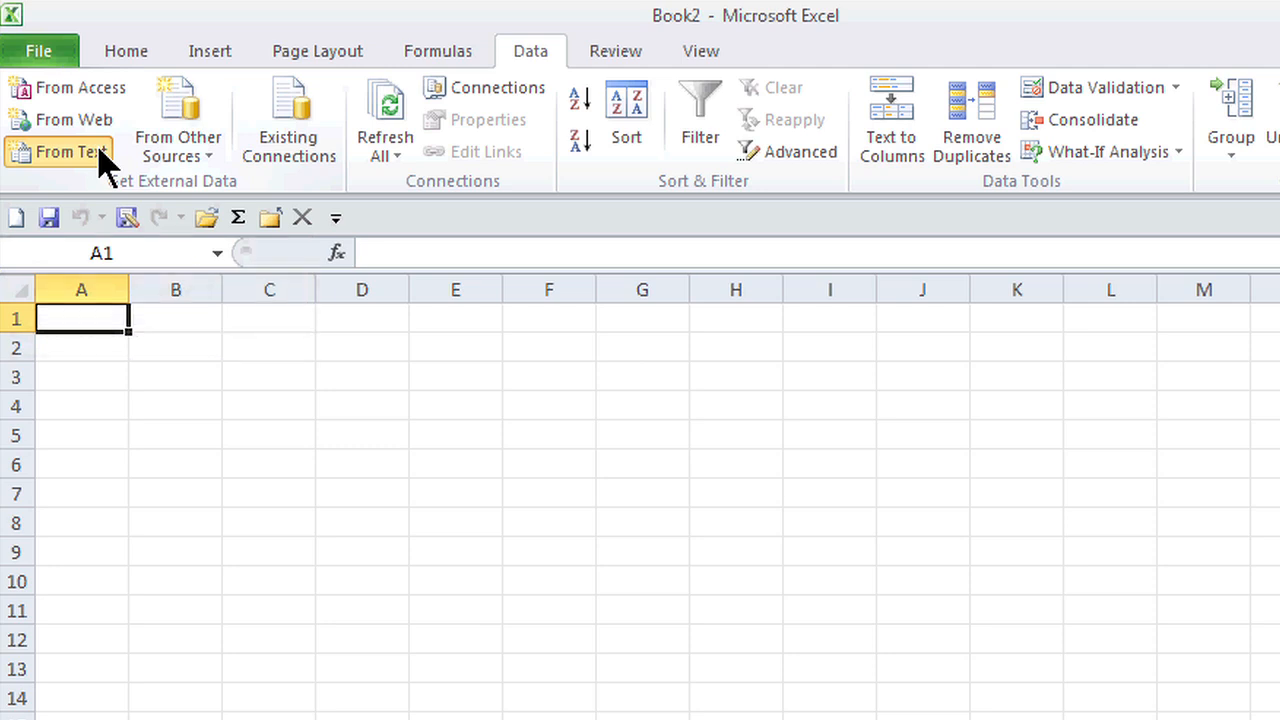
# - Start a From Text import and select the 'Label from Word to Excel' file
pyautogui.click(60, 152)
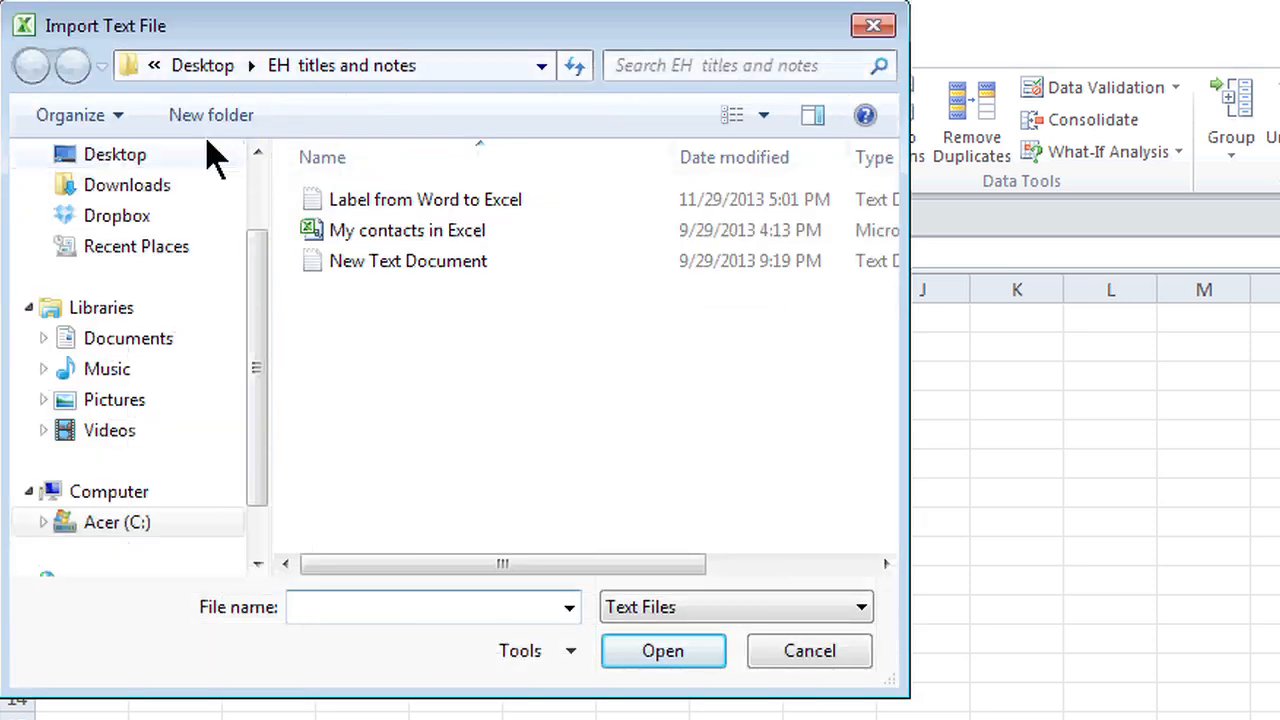
pyautogui.moveTo(380, 212)
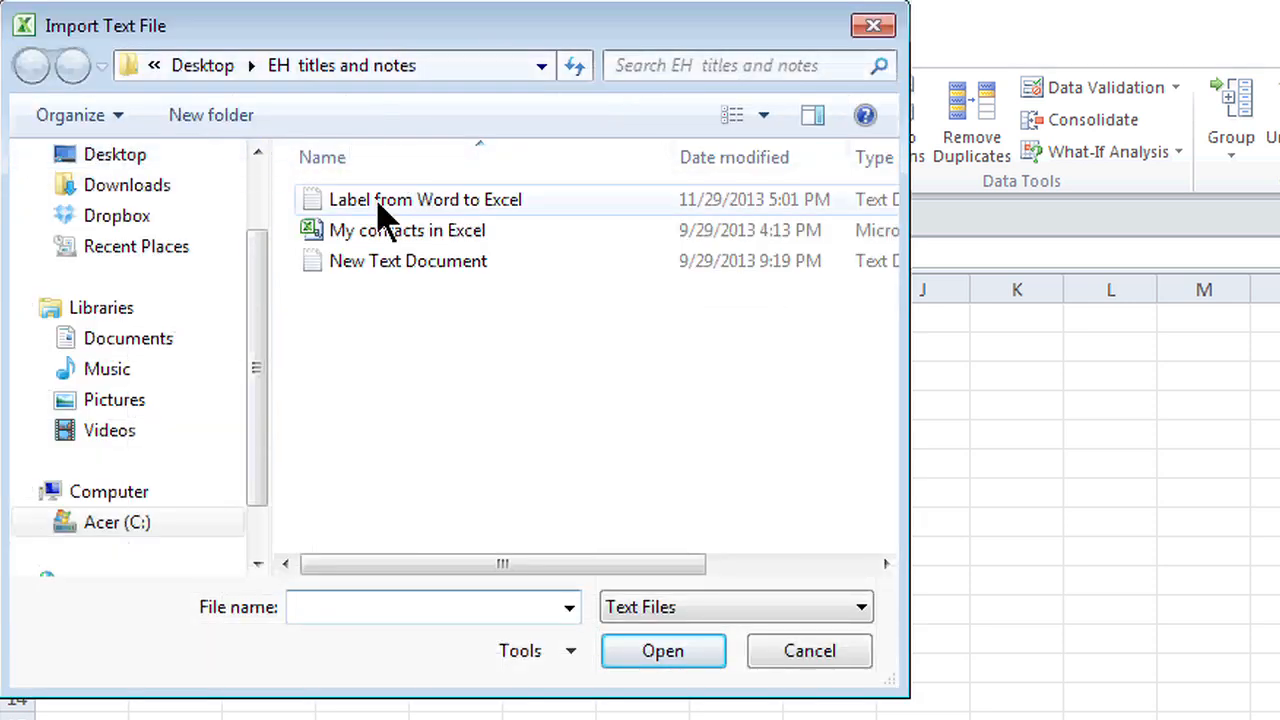
pyautogui.moveTo(414, 228)
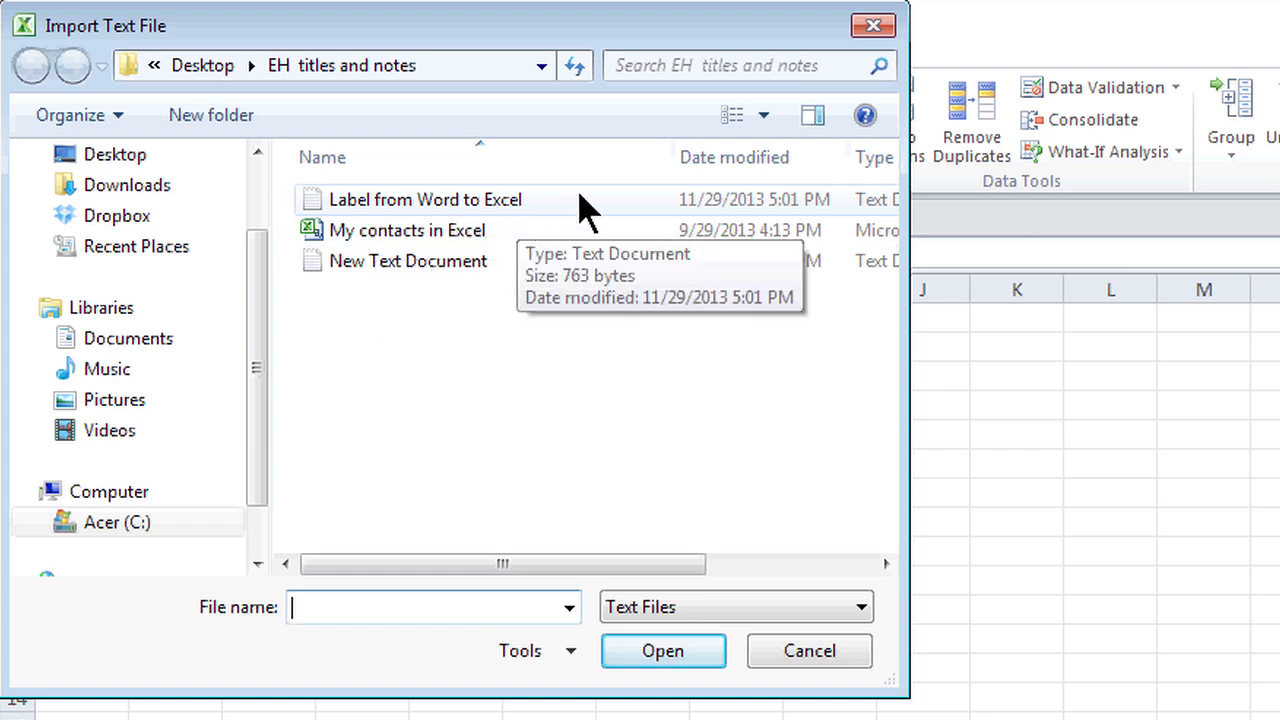
pyautogui.moveTo(500, 224)
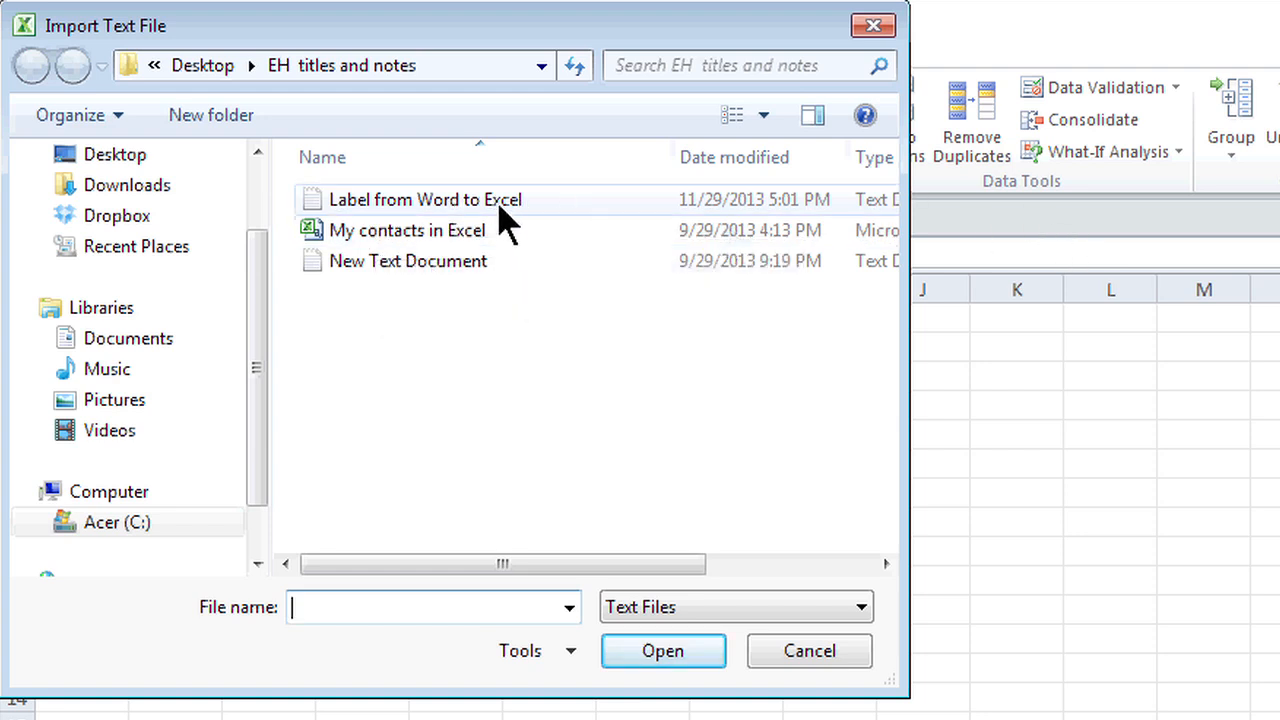
pyautogui.click(424, 200)
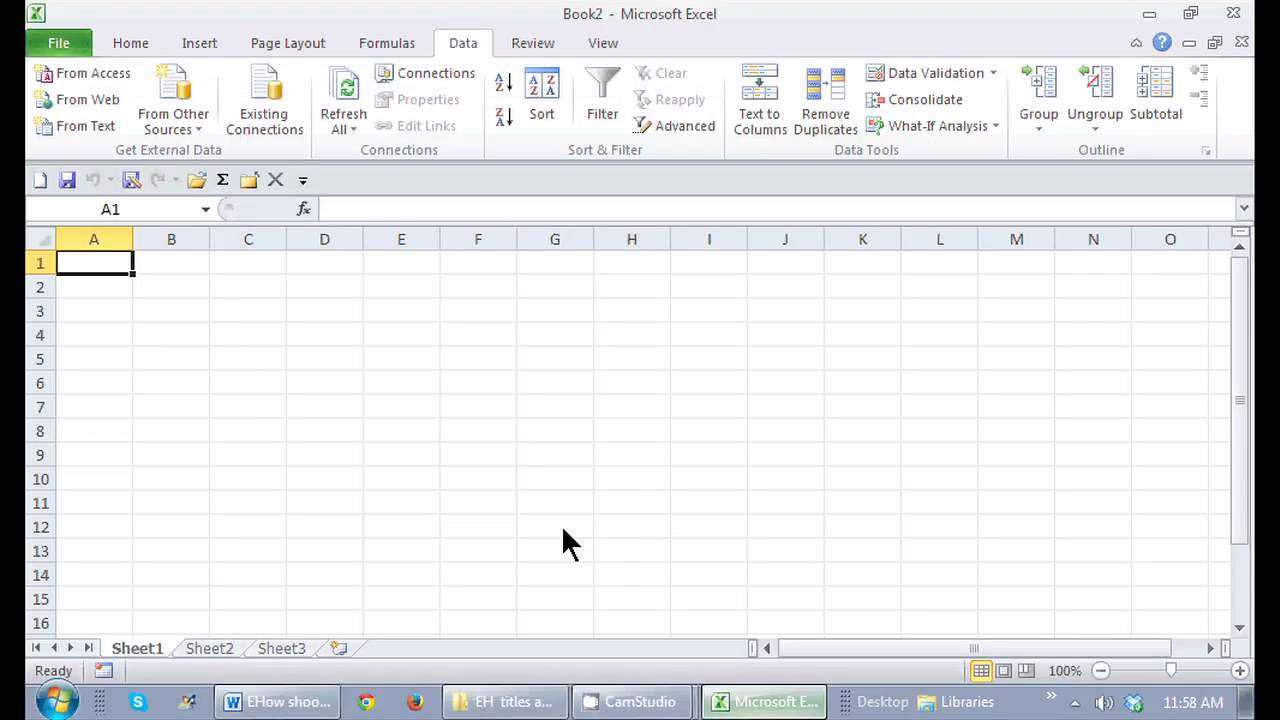
# - Import the chosen file as Delimited data and advance to the delimiter step
pyautogui.click(88, 124)
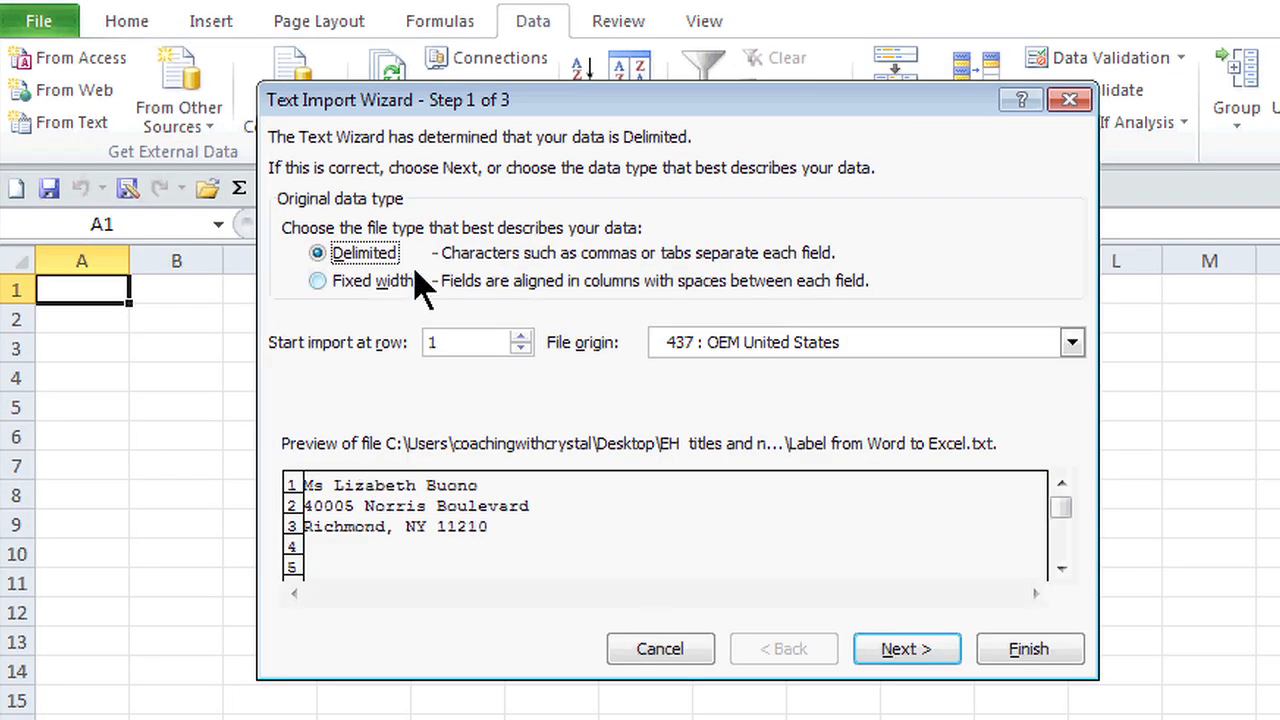
pyautogui.moveTo(424, 262)
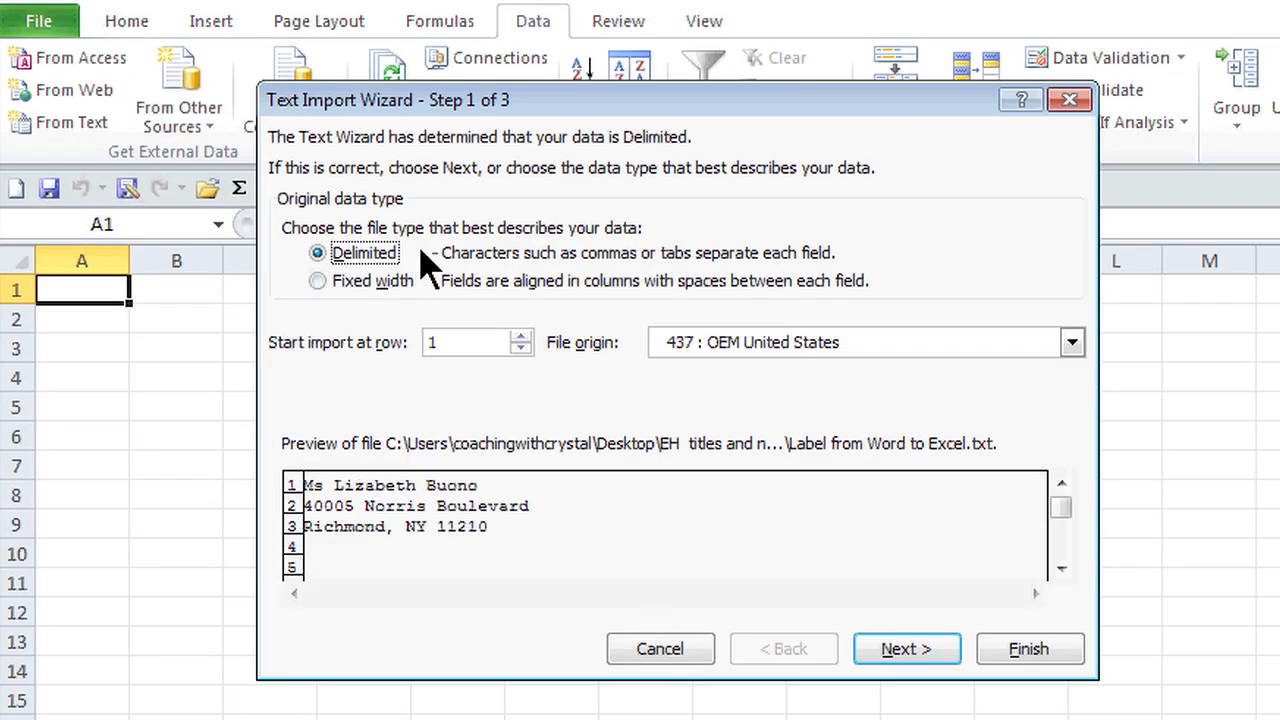
pyautogui.moveTo(476, 342)
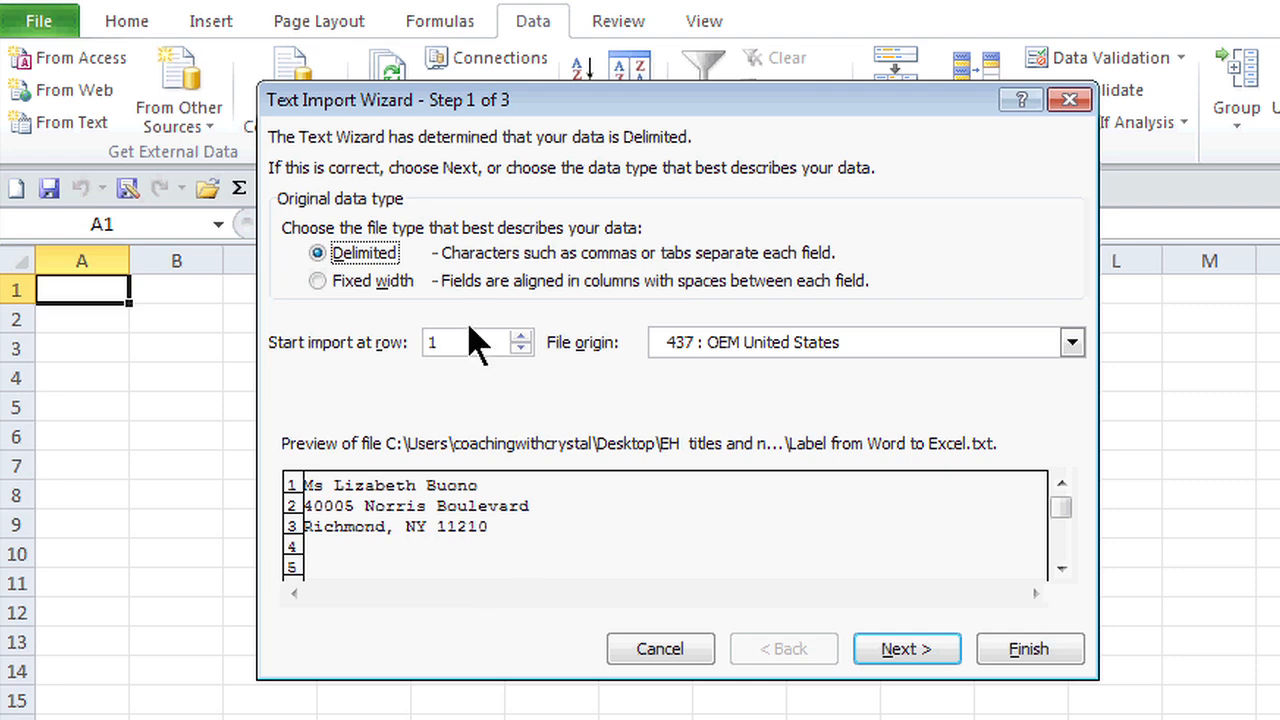
pyautogui.moveTo(920, 648)
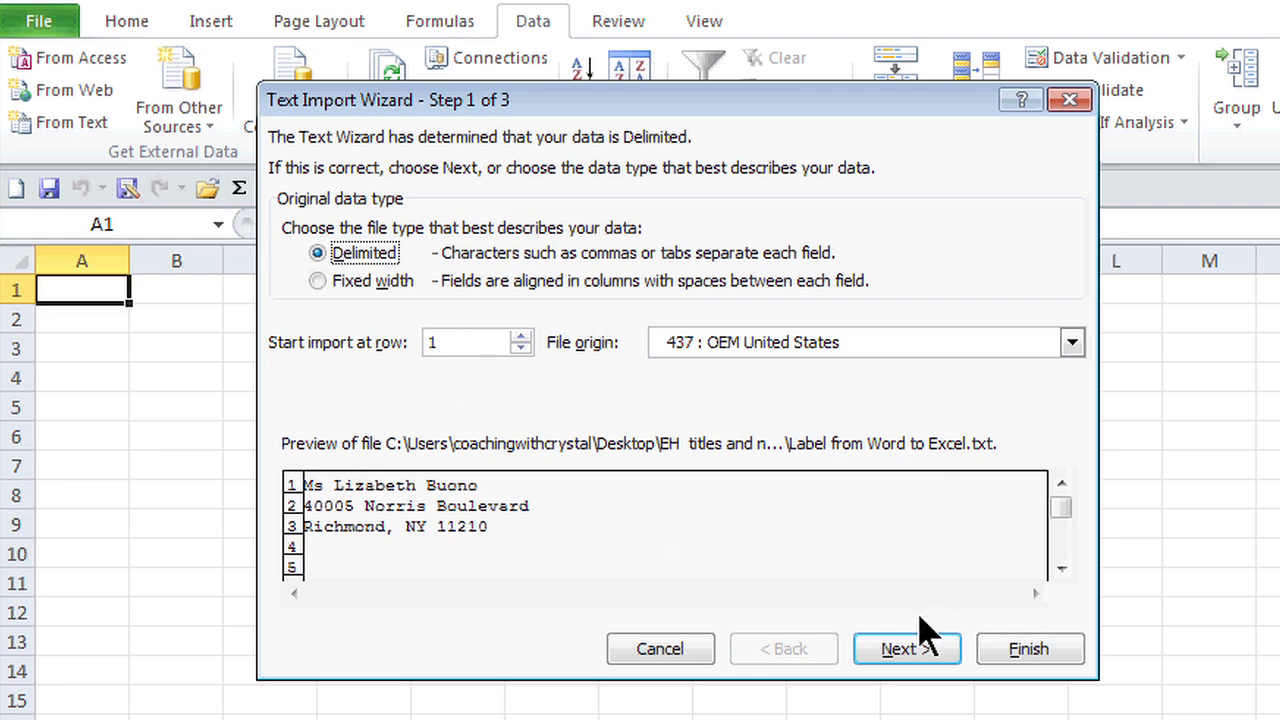
pyautogui.click(906, 648)
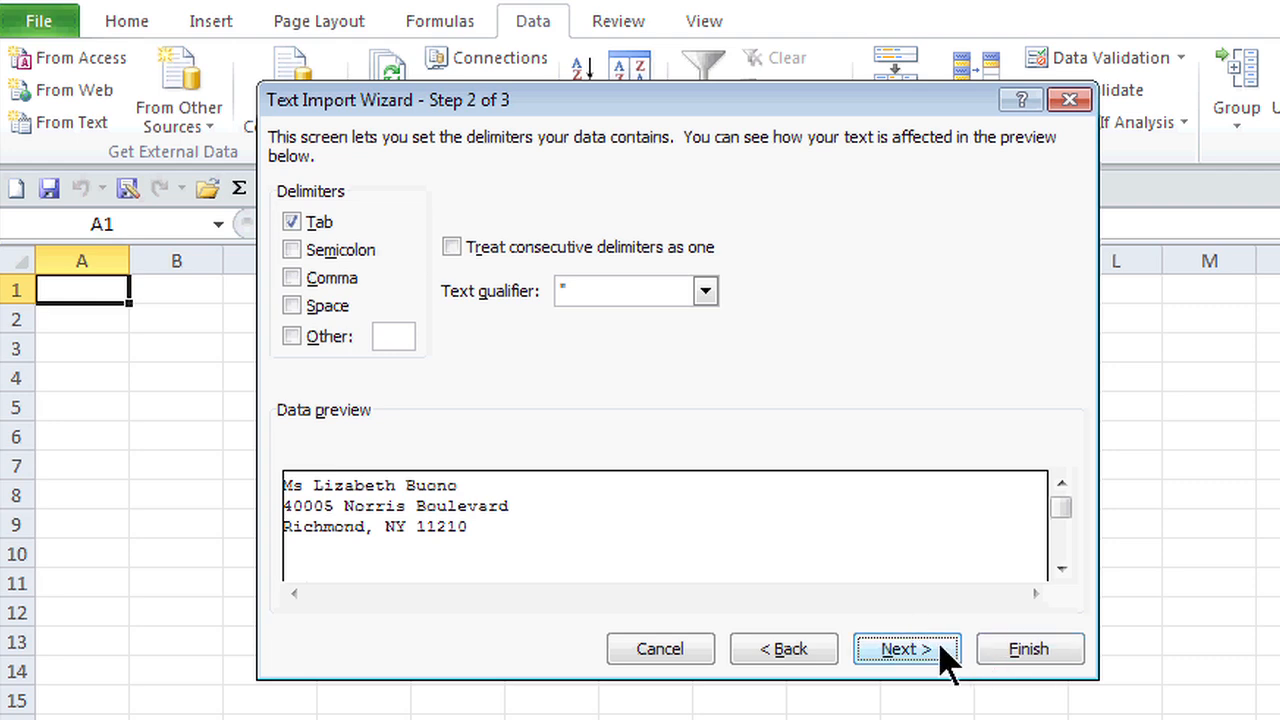
# - Keep Tab as the delimiter and advance with column data format General
pyautogui.click(904, 648)
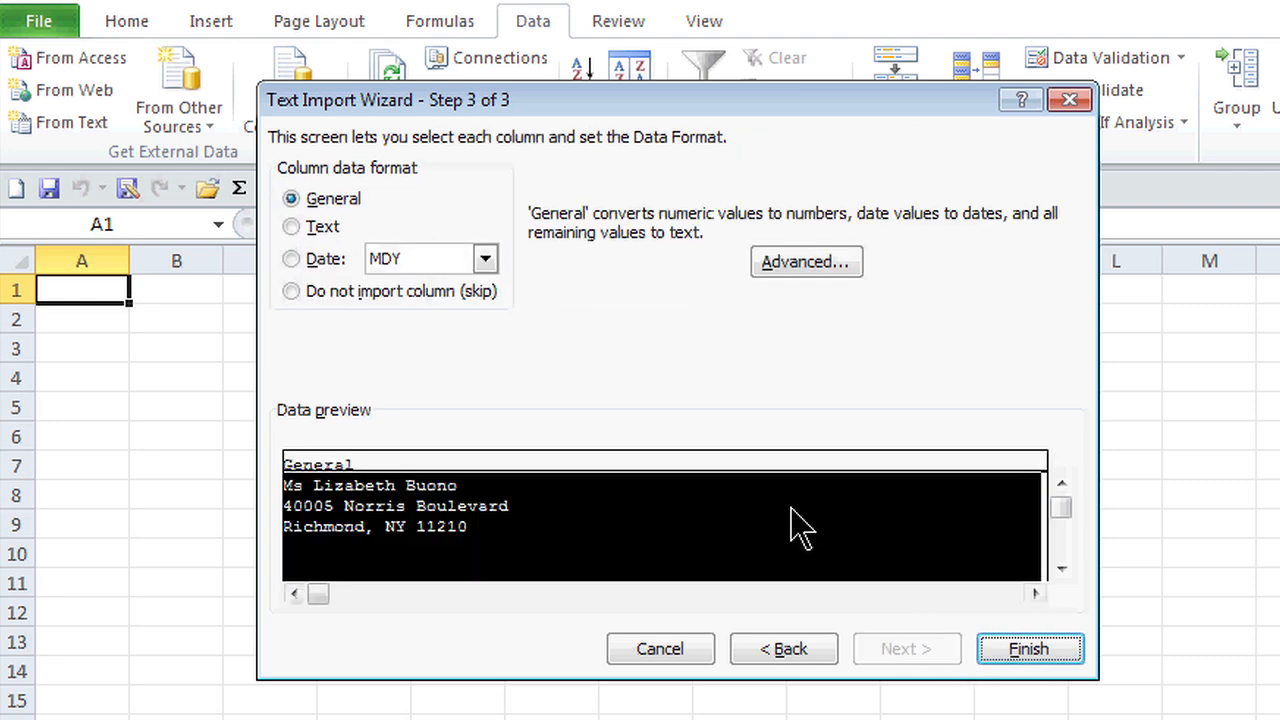
pyautogui.moveTo(532, 204)
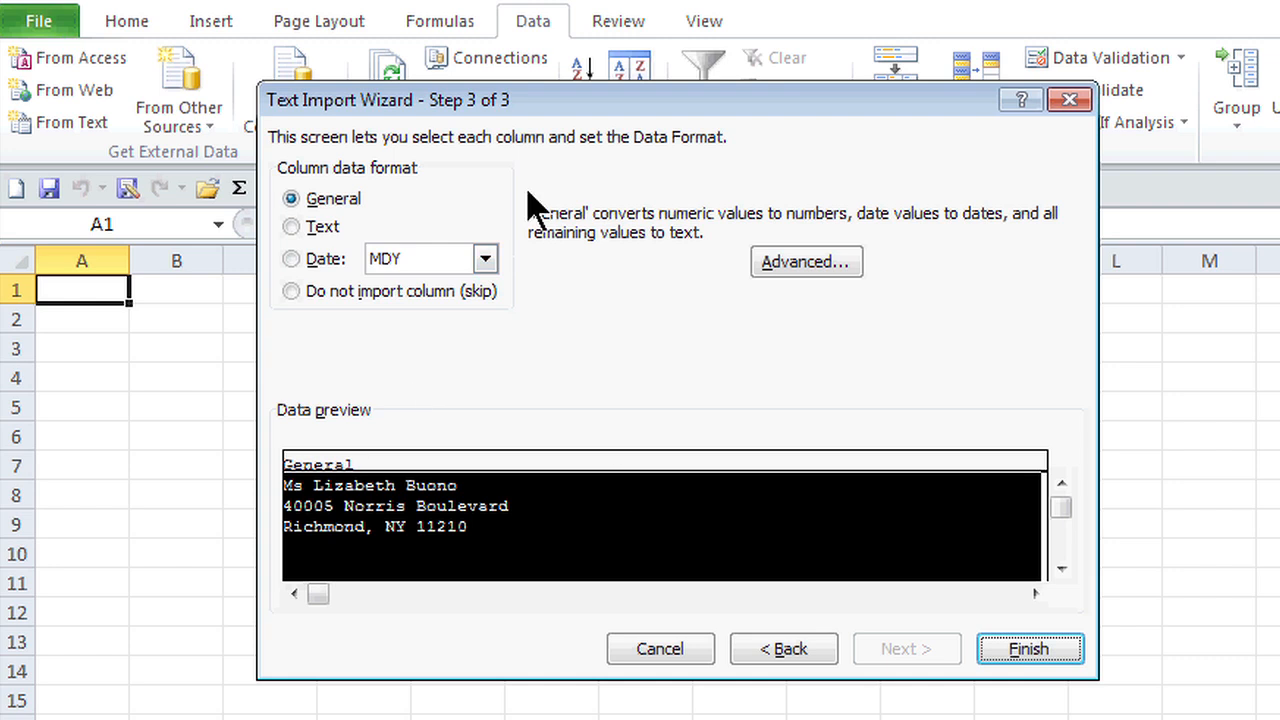
pyautogui.moveTo(540, 414)
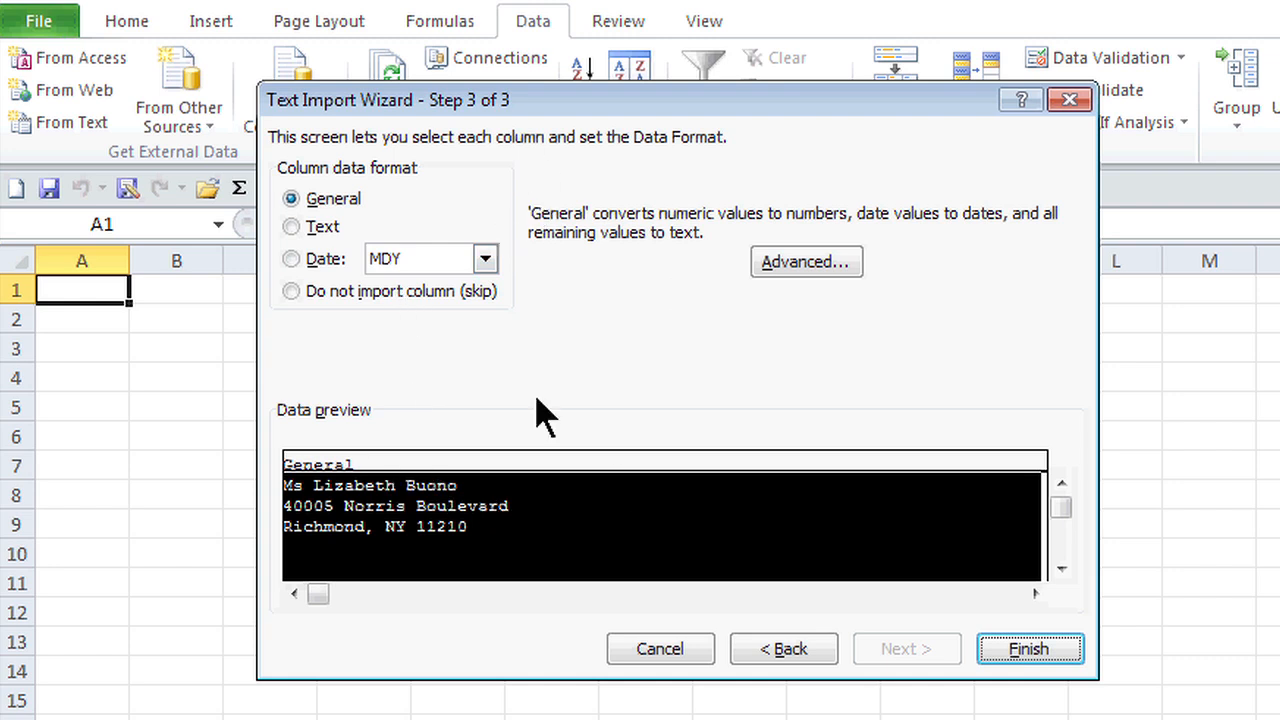
pyautogui.moveTo(392, 374)
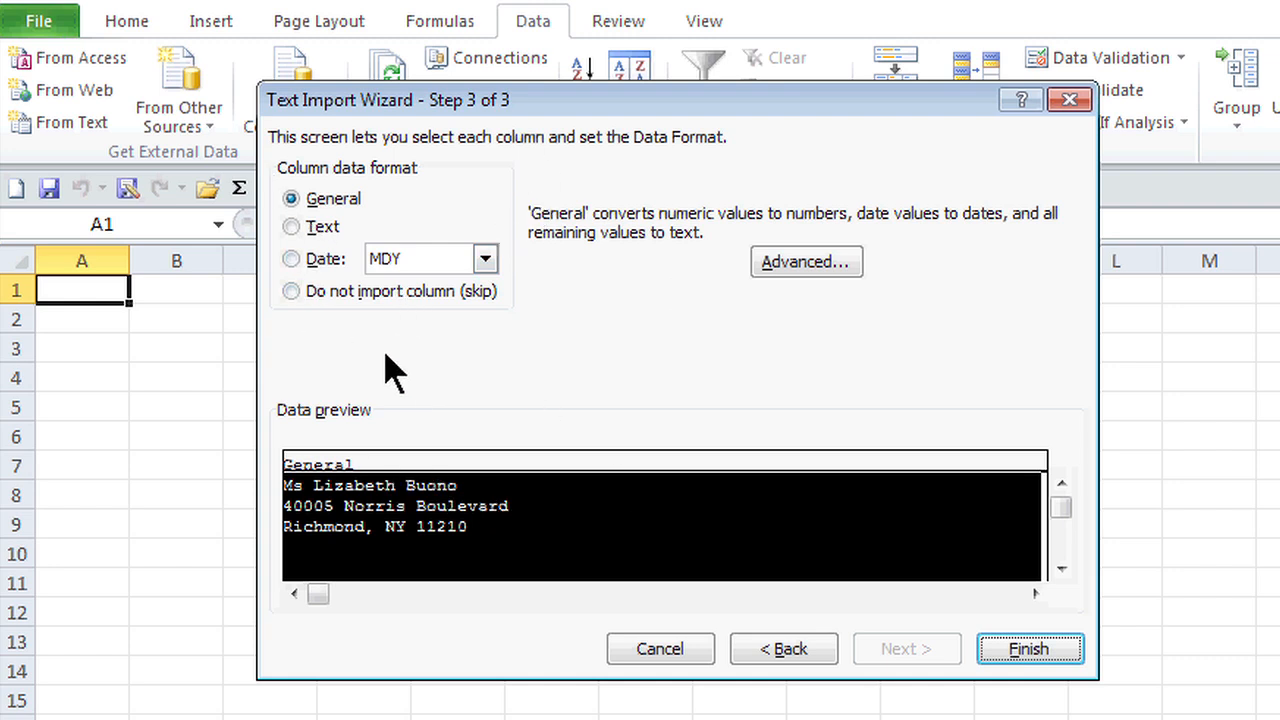
pyautogui.moveTo(704, 530)
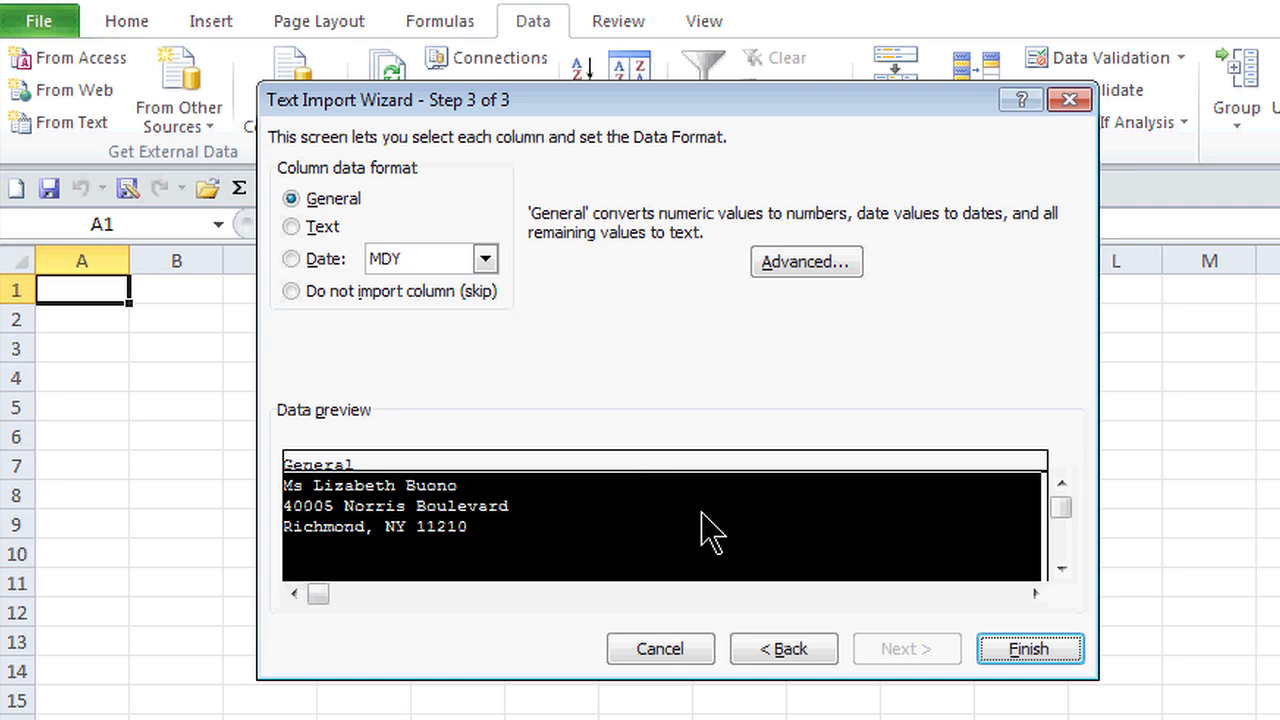
pyautogui.moveTo(1032, 660)
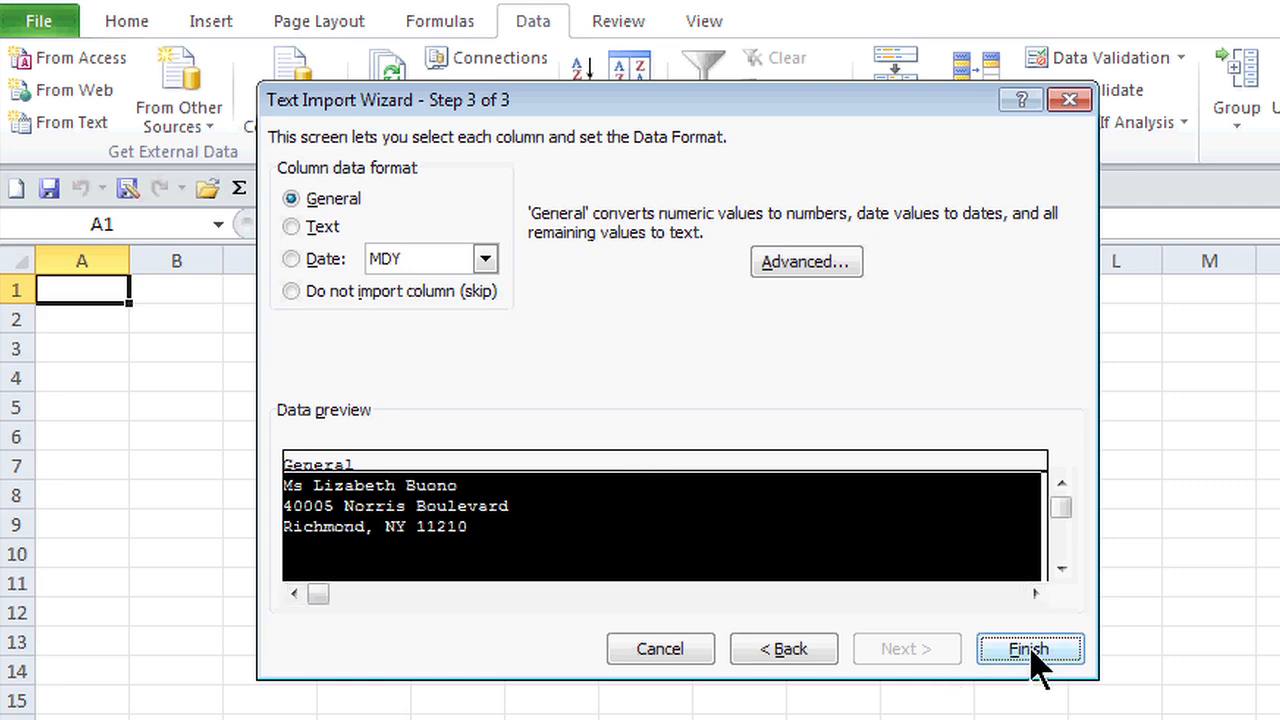
# - Finish the wizard and place the names and addresses at $A$1 in column A
pyautogui.click(1032, 648)
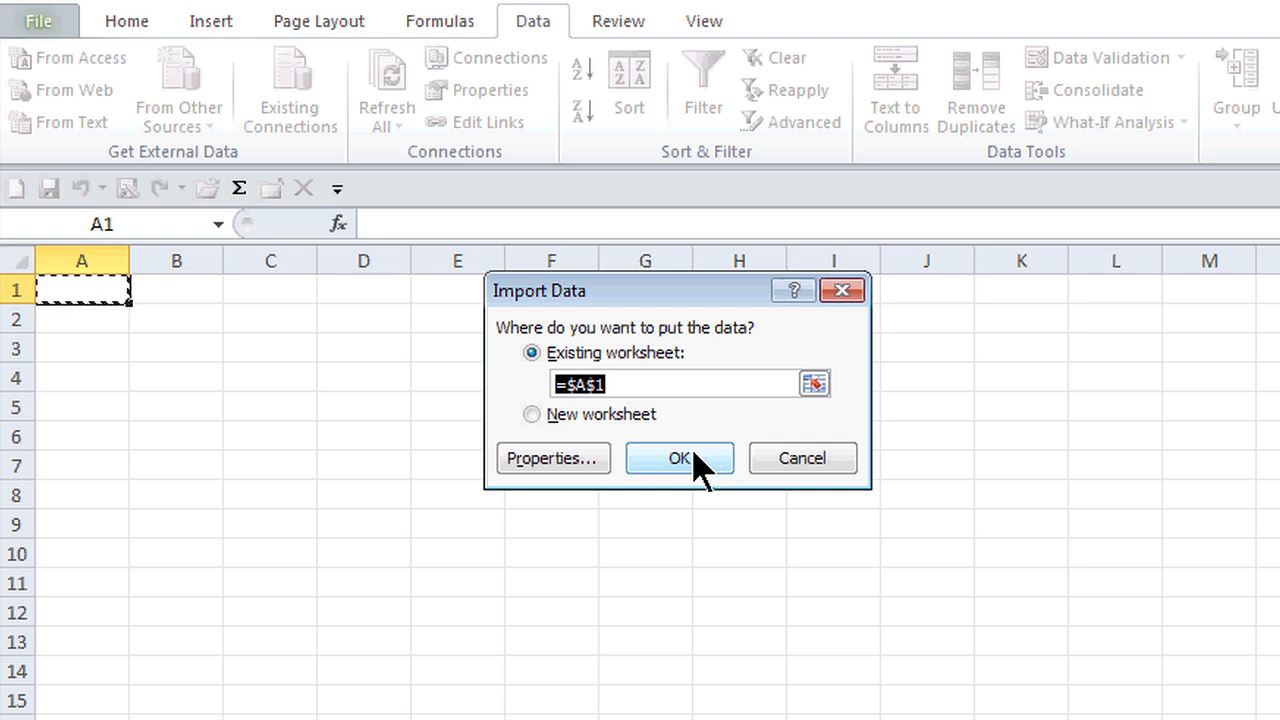
pyautogui.click(680, 458)
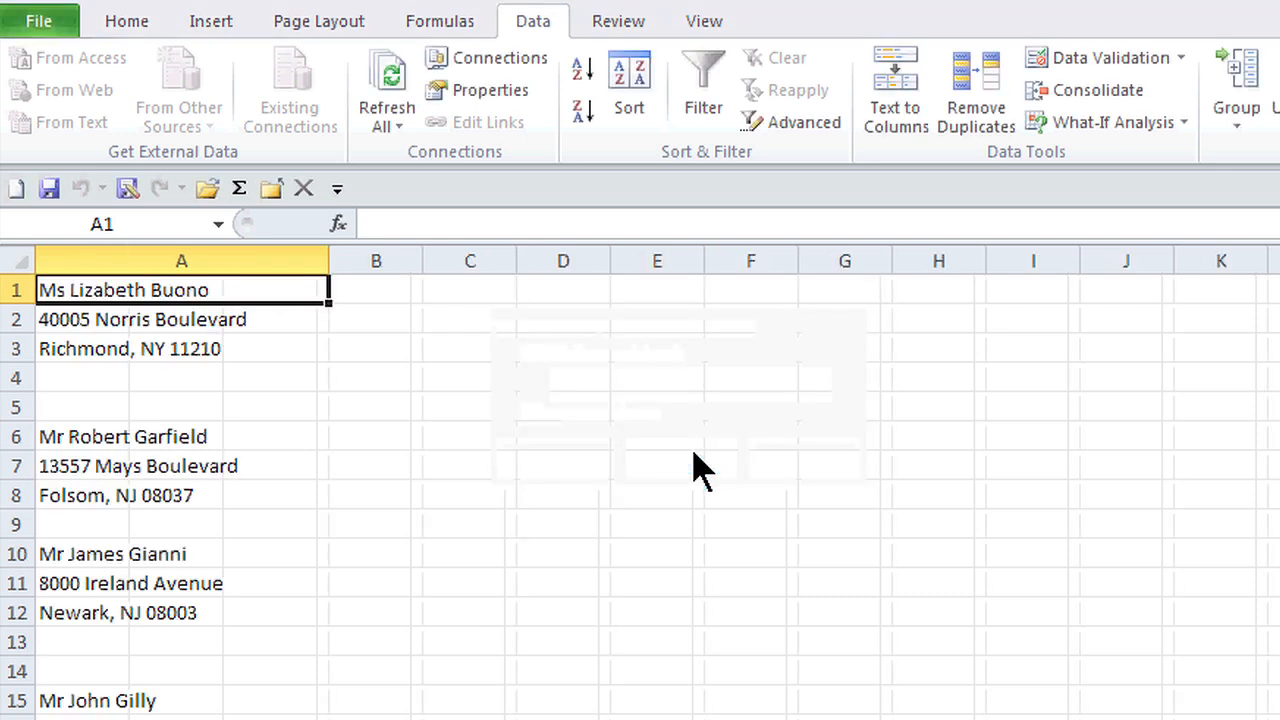